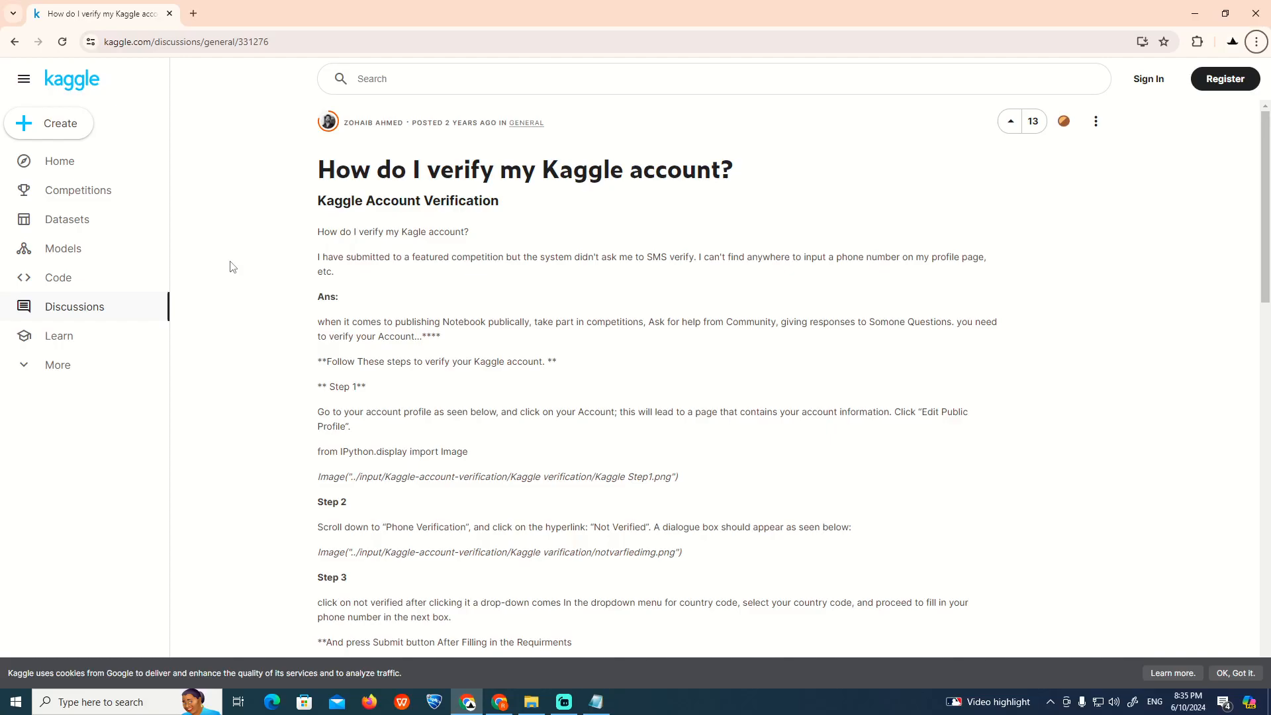
{"action": "mouse_move", "coordinate": [1256, 41]}
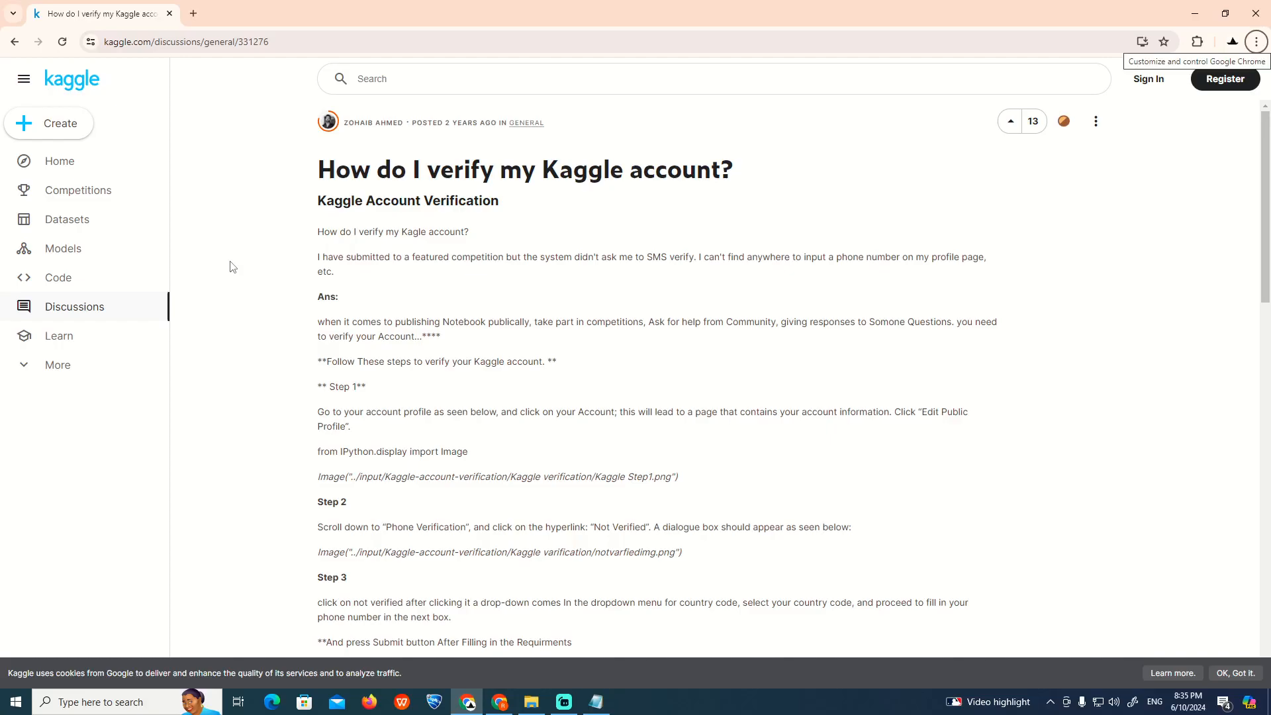
{"action": "scroll", "scroll_direction": "down", "scroll_amount": 3}
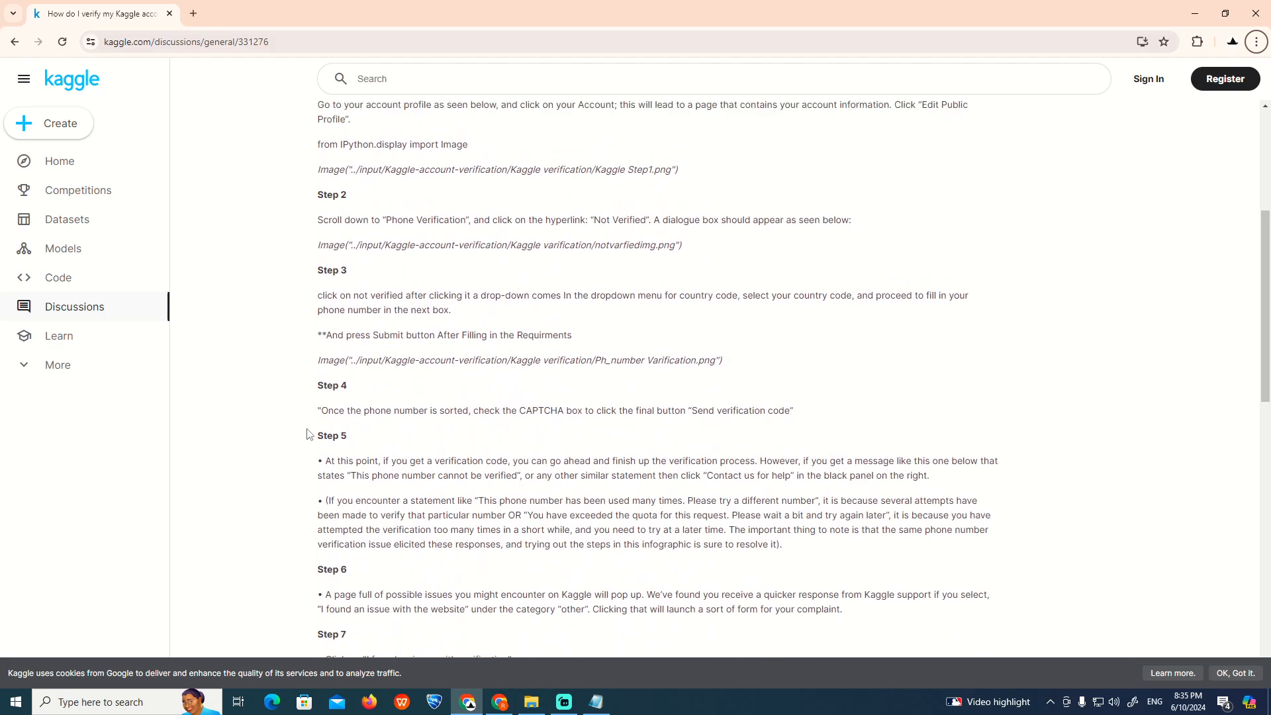
{"action": "scroll", "scroll_direction": "up", "scroll_amount": 3}
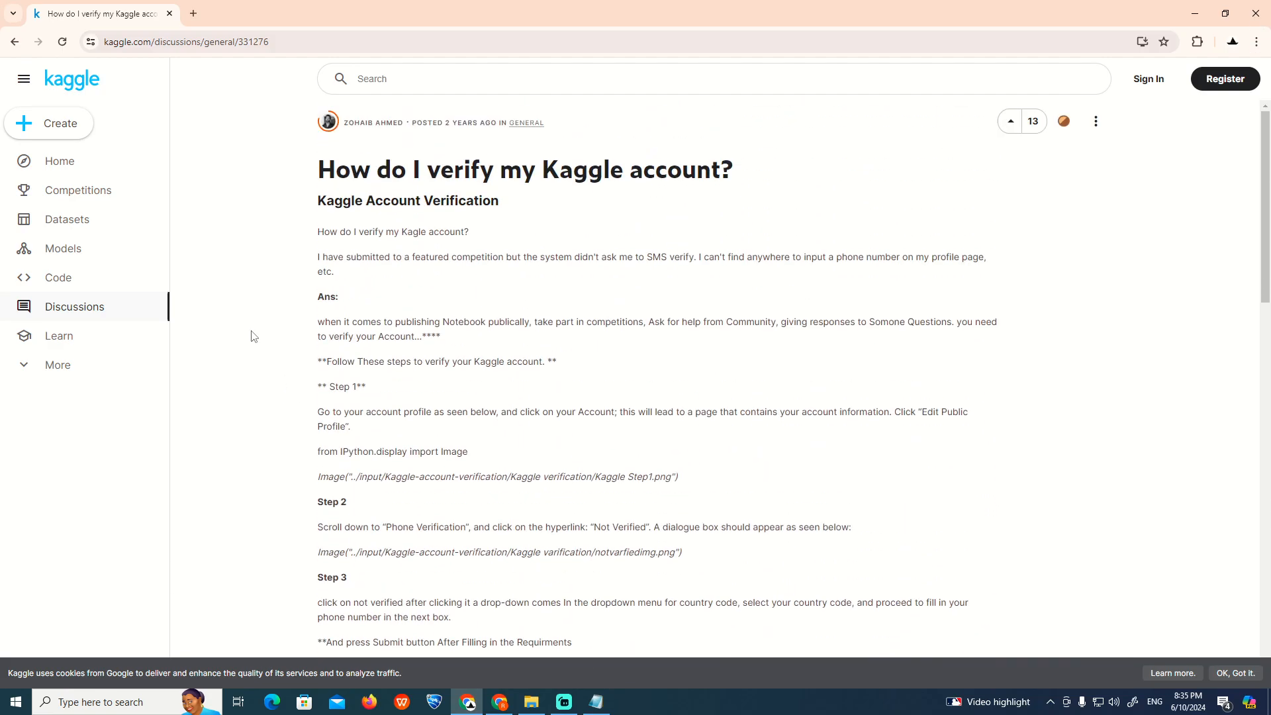
{"action": "left_click", "coordinate": [596, 702]}
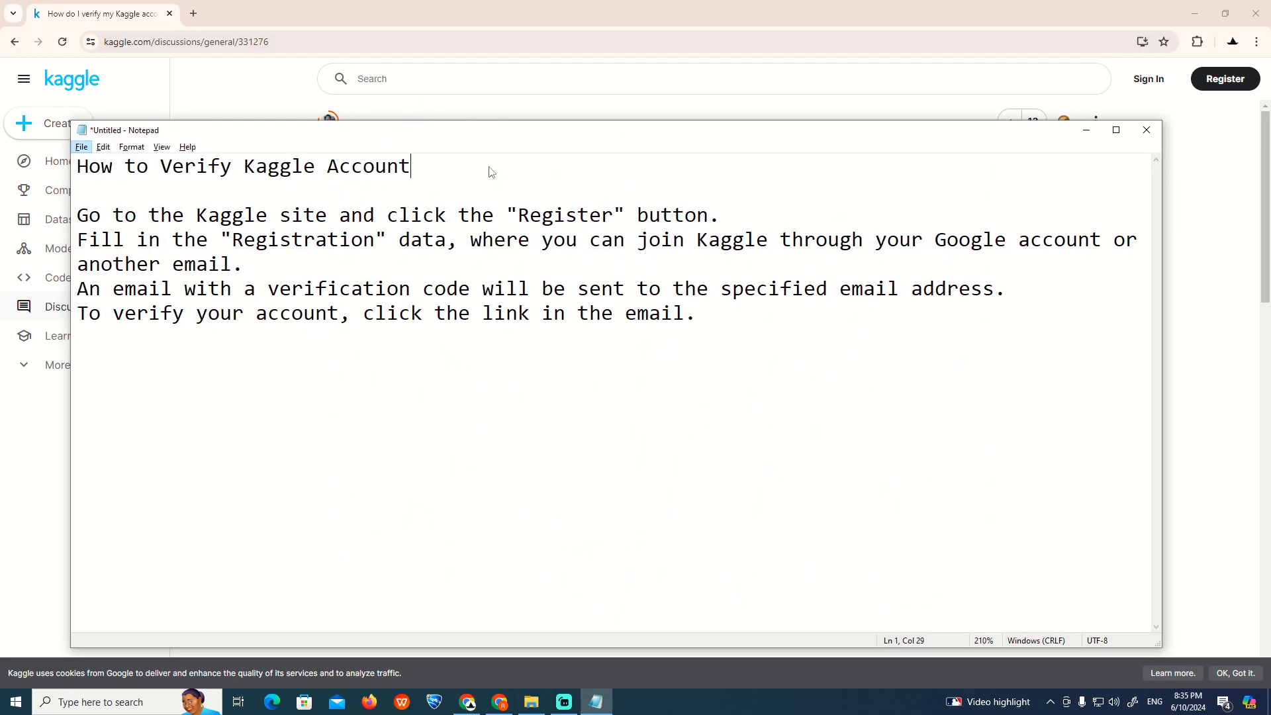
{"action": "double_click", "coordinate": [368, 166]}
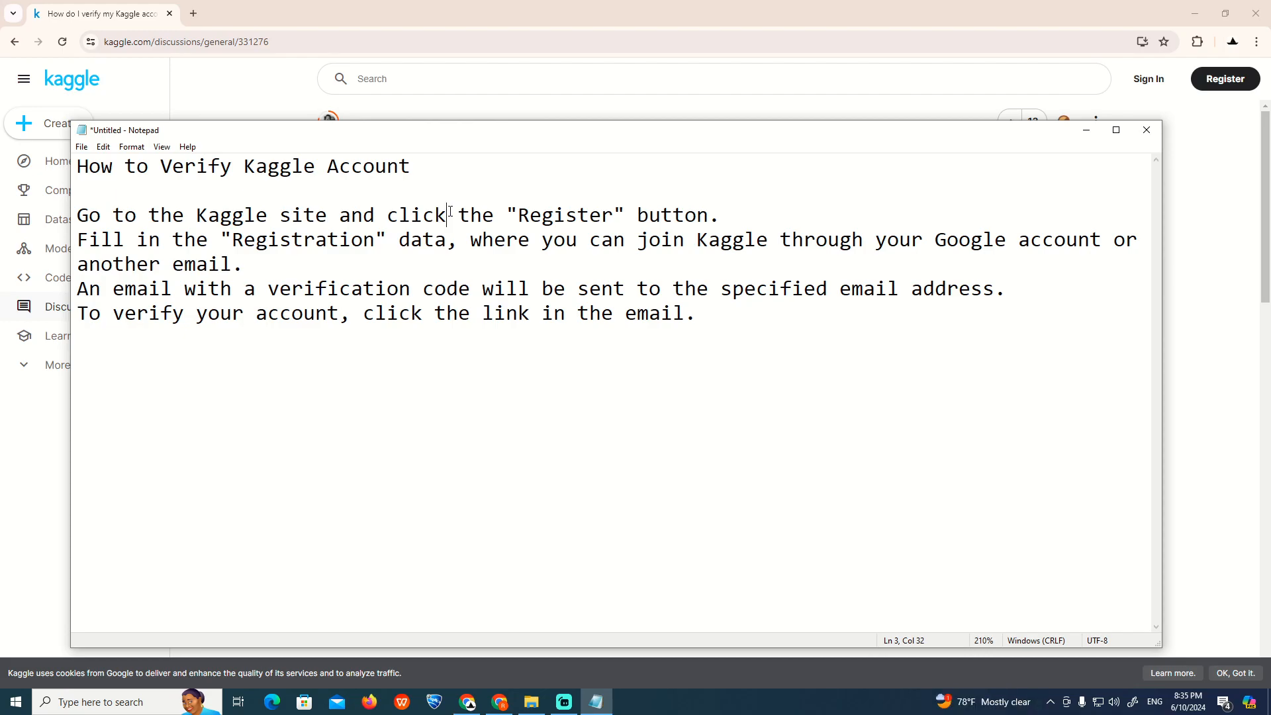
{"action": "double_click", "coordinate": [302, 239]}
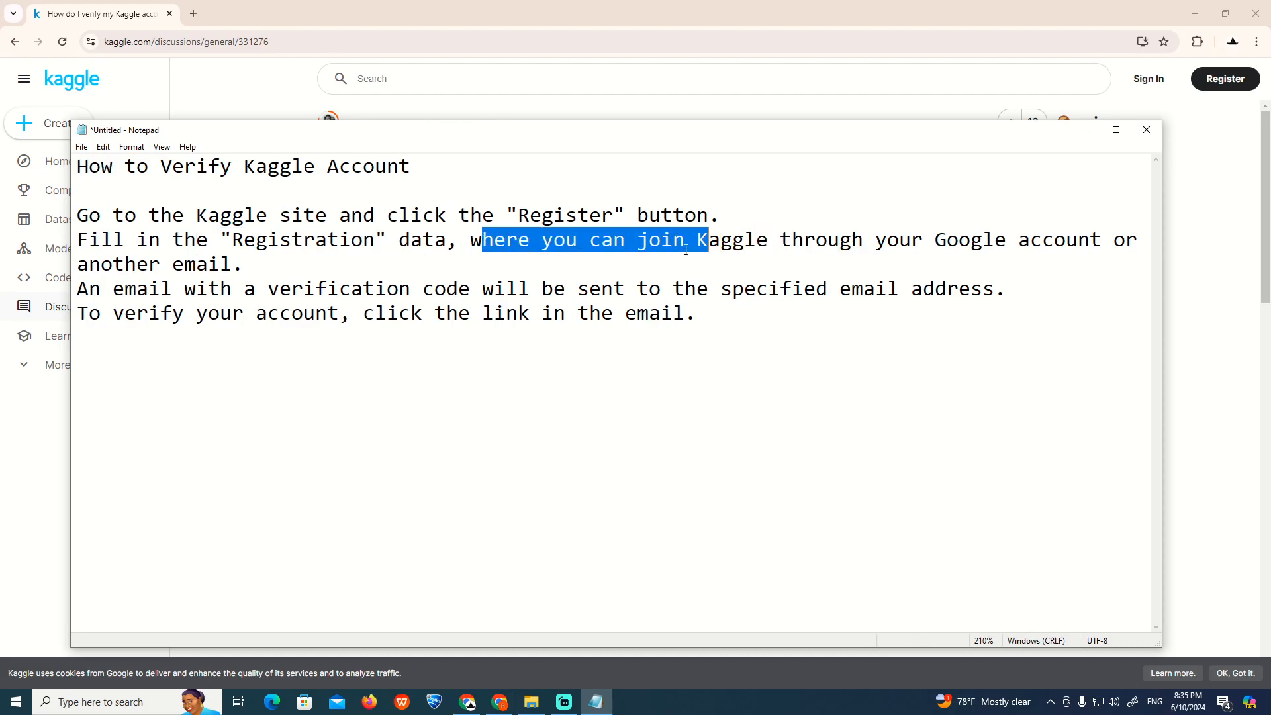
{"action": "left_click", "coordinate": [235, 264]}
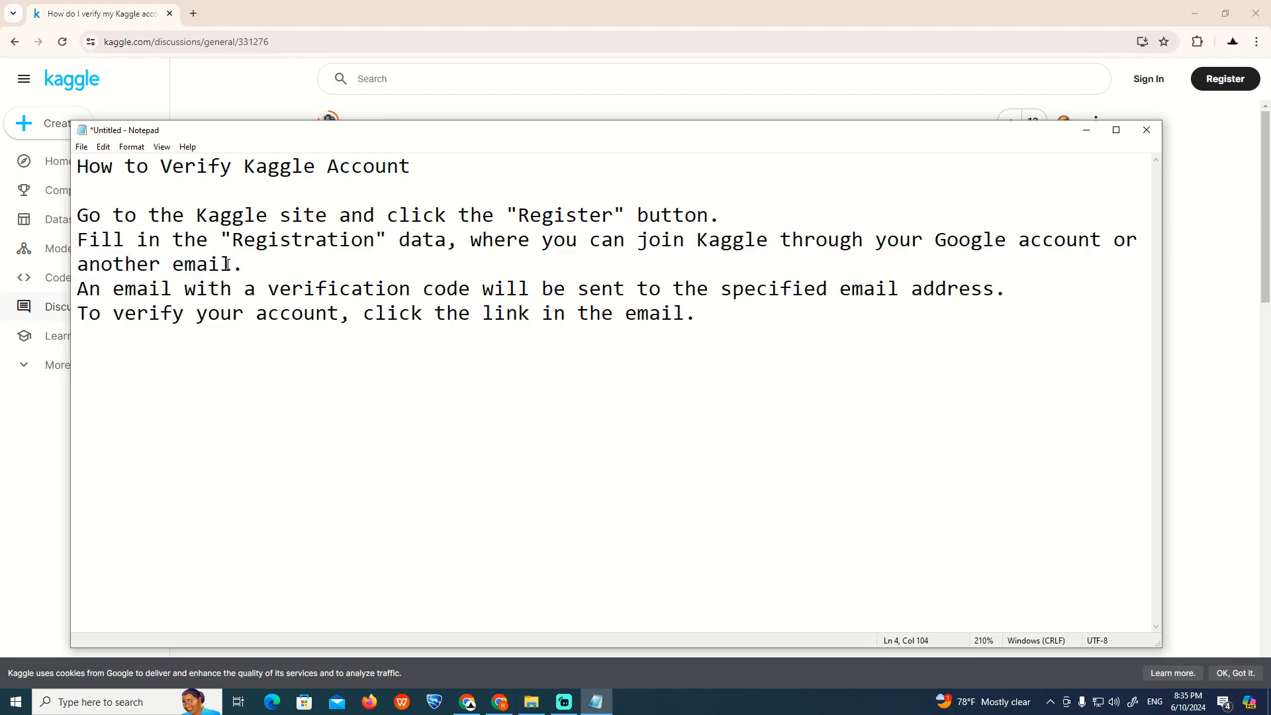
{"action": "left_click_drag", "start_coordinate": [77, 288], "coordinate": [297, 289]}
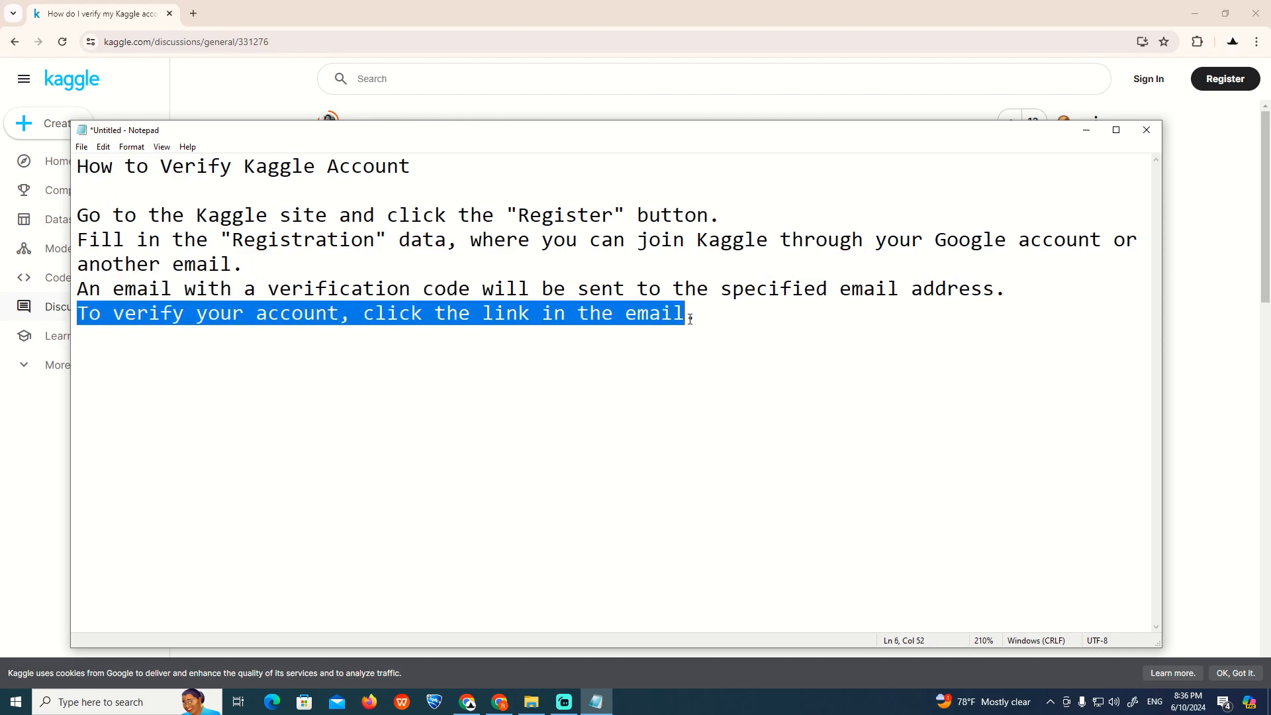
{"action": "type", "text": "."}
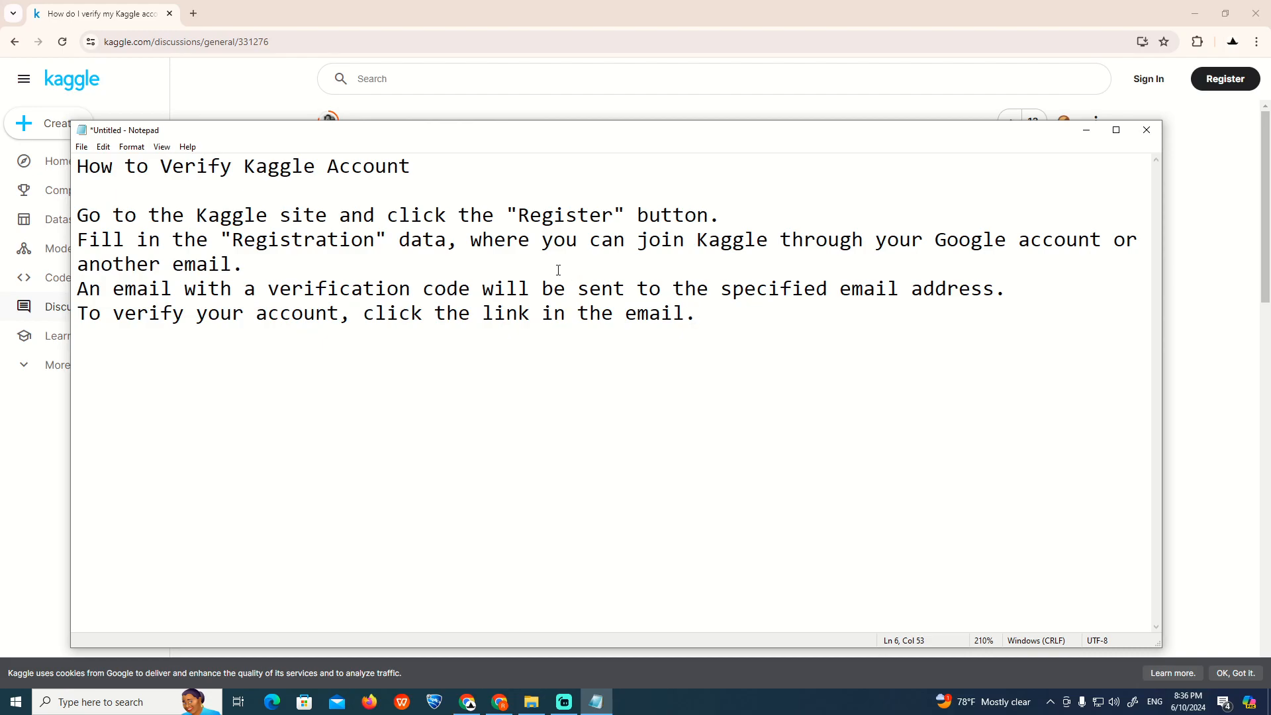
{"action": "left_click_drag", "start_coordinate": [506, 289], "coordinate": [693, 313]}
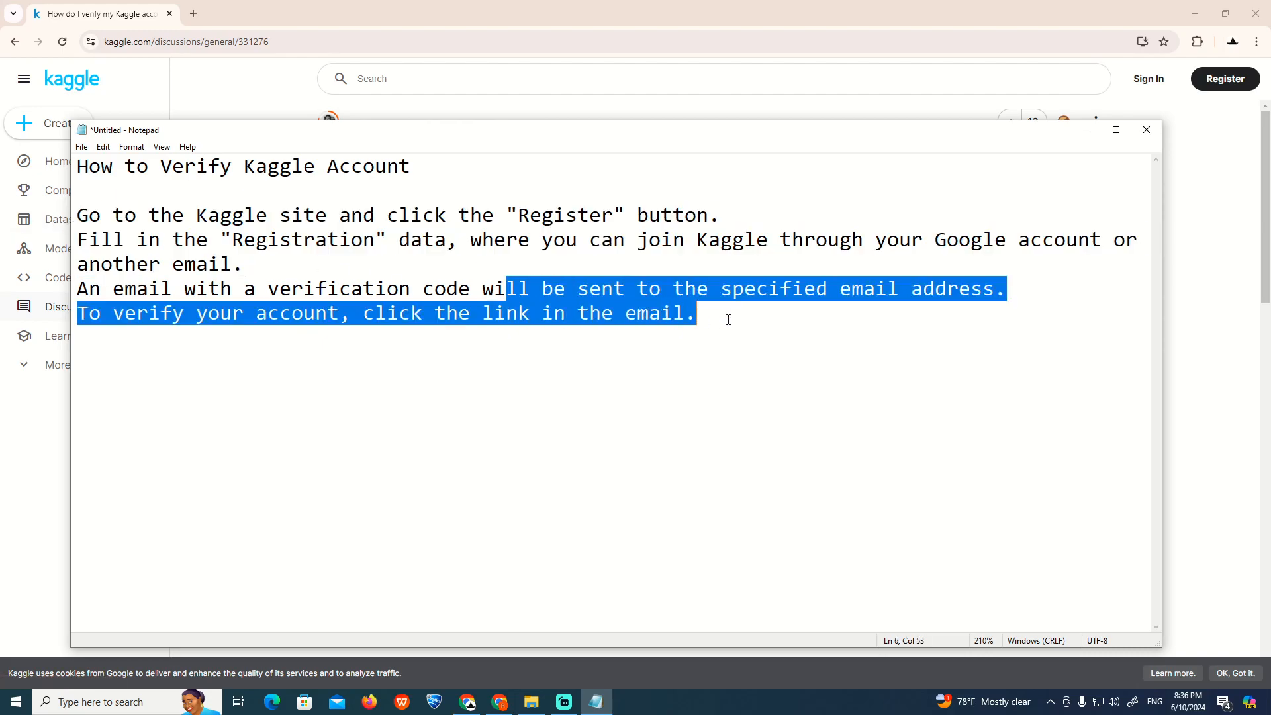
{"action": "left_click", "coordinate": [326, 195]}
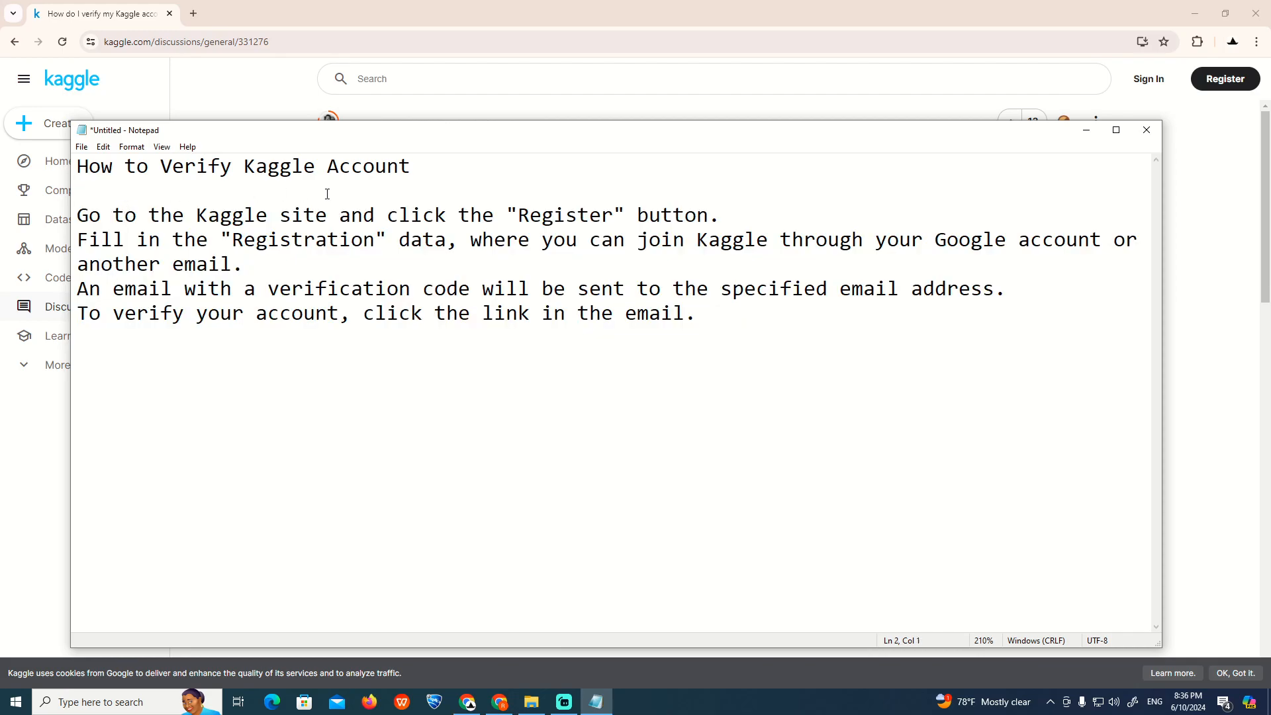